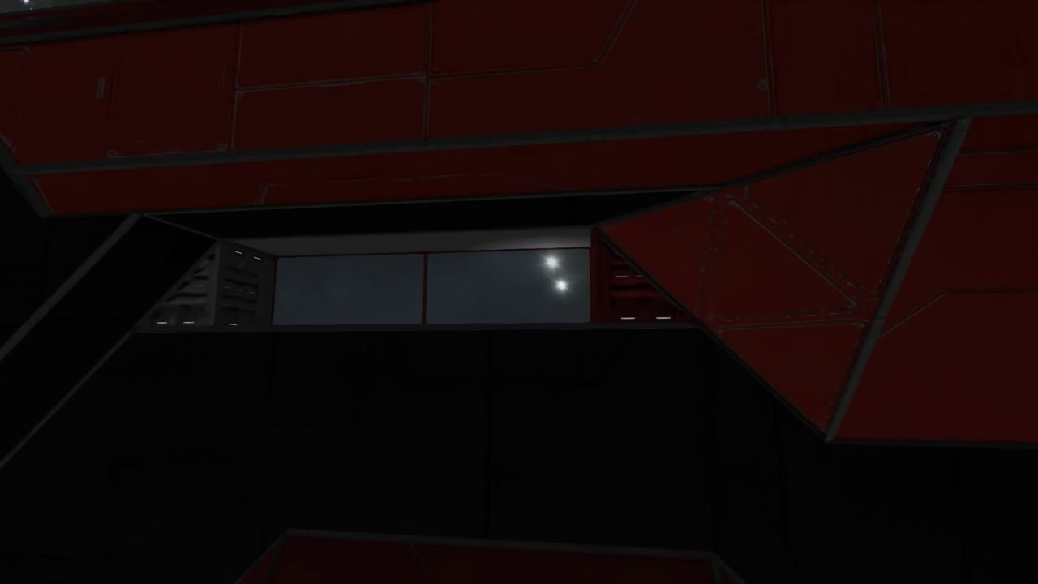
{"action": "mouse_move", "coordinate": [519, 292]}
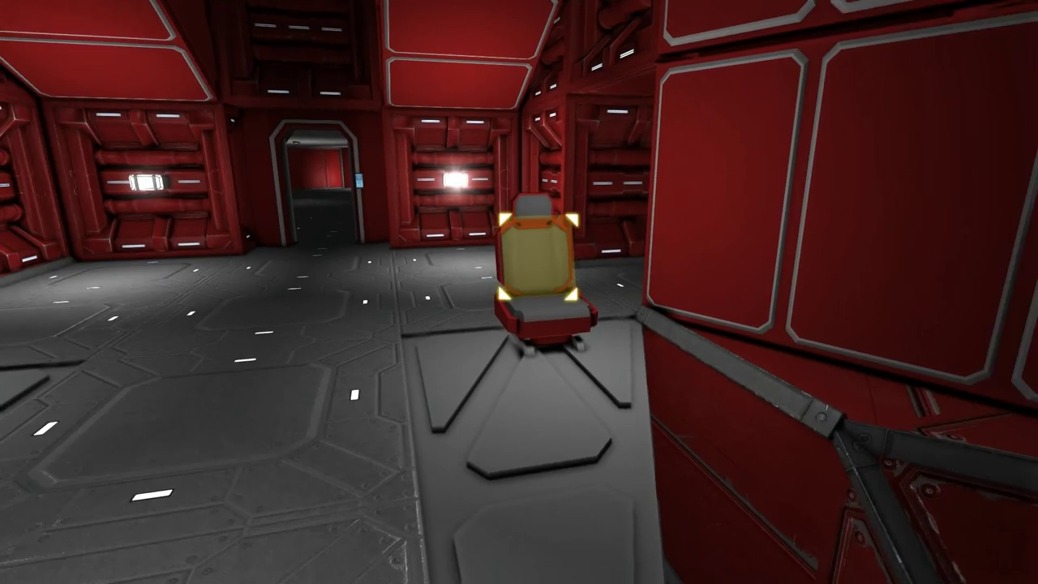
{"action": "mouse_move", "coordinate": [520, 292]}
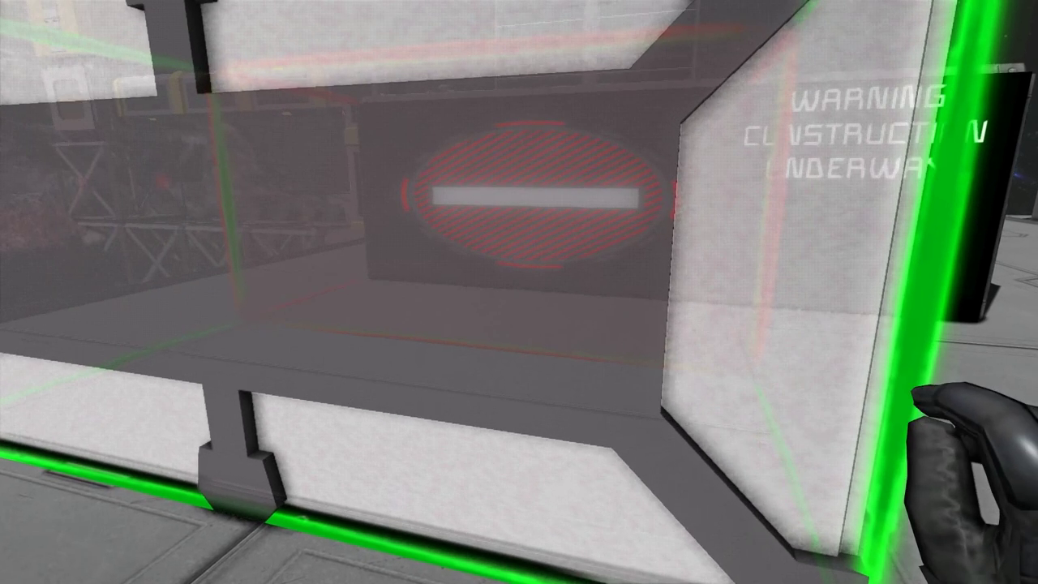
{"action": "mouse_move", "coordinate": [519, 292]}
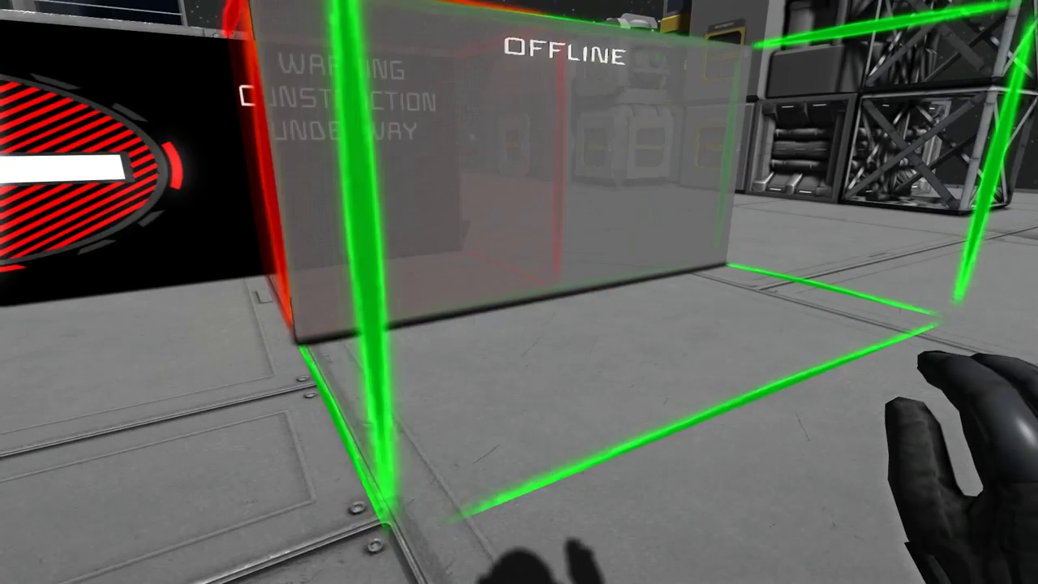
{"action": "mouse_move", "coordinate": [519, 292]}
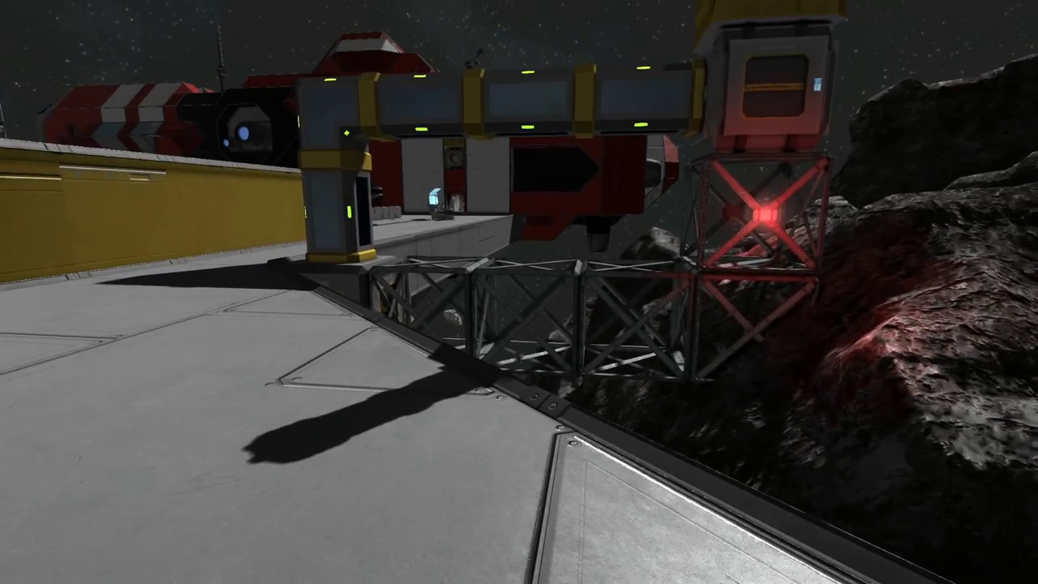
{"action": "mouse_move", "coordinate": [519, 292]}
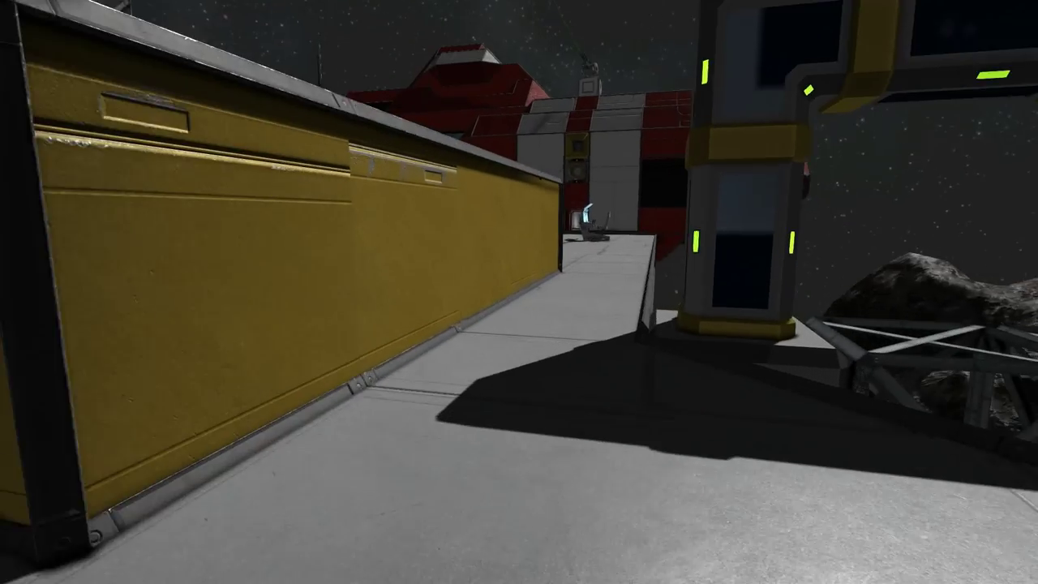
{"action": "mouse_move", "coordinate": [519, 292]}
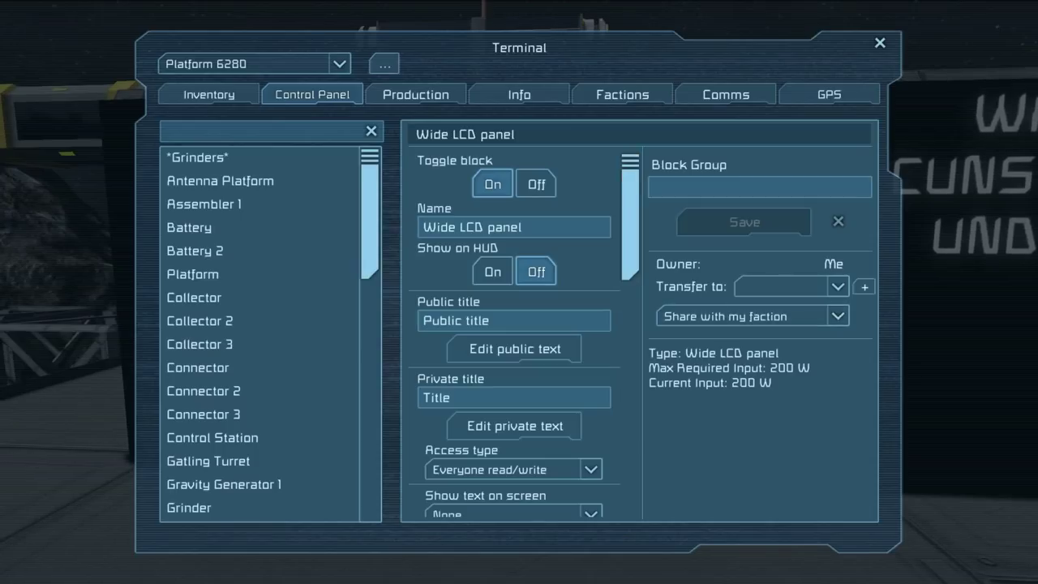
{"action": "left_click", "coordinate": [513, 227]}
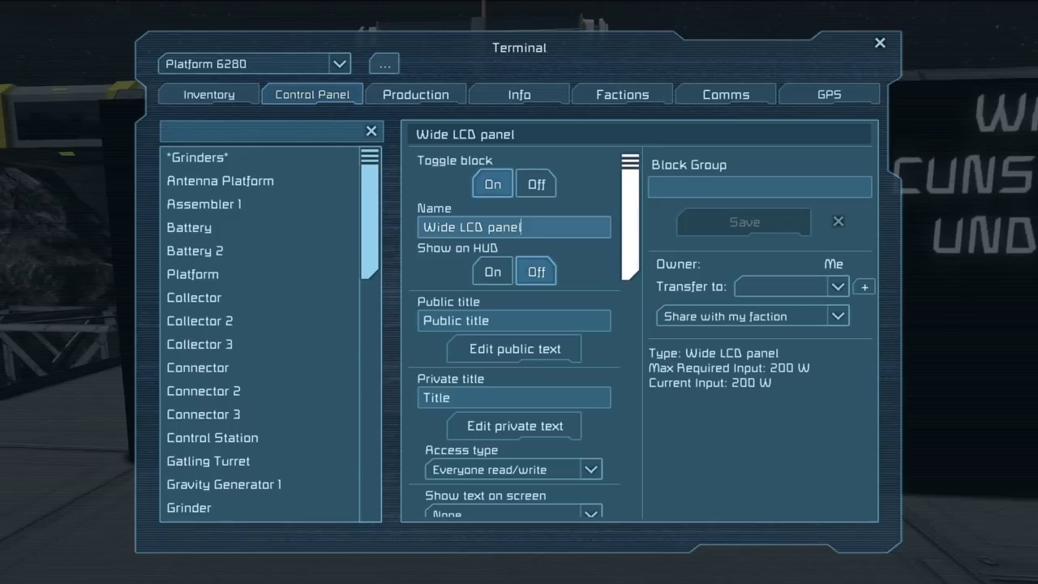
{"action": "triple_click", "coordinate": [514, 227]}
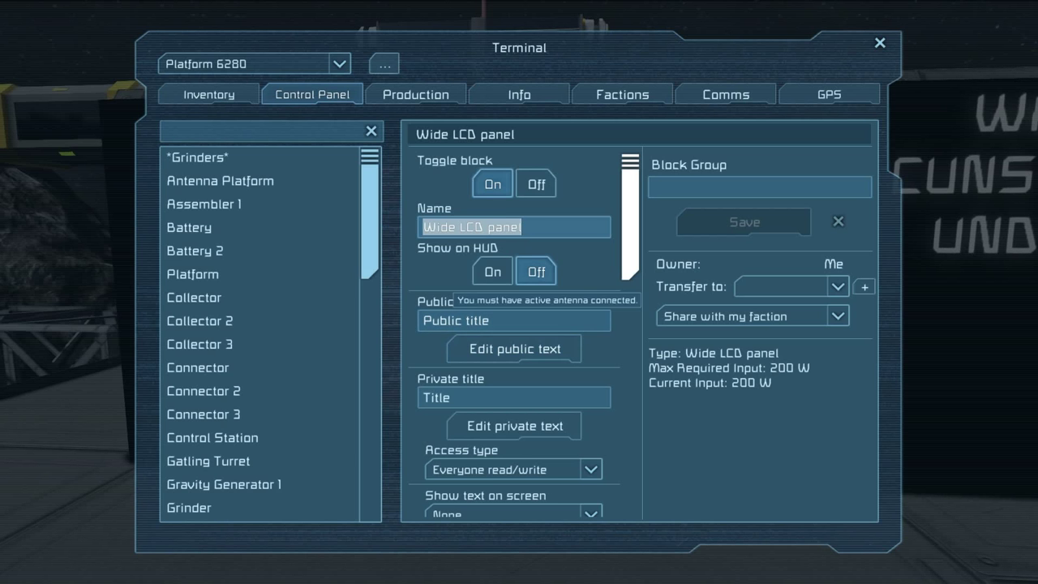
{"action": "left_click", "coordinate": [512, 349]}
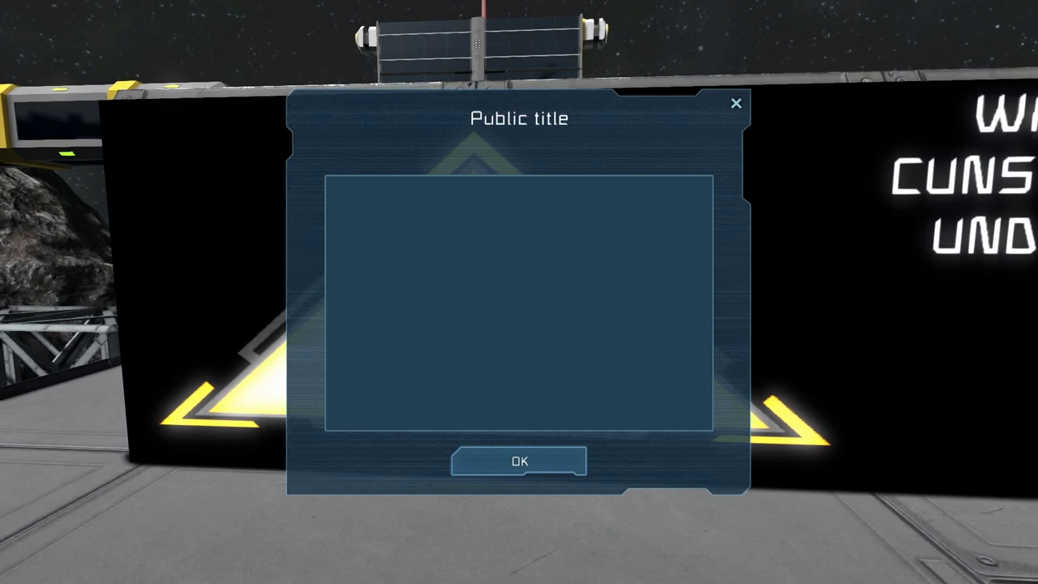
{"action": "left_click", "coordinate": [519, 460]}
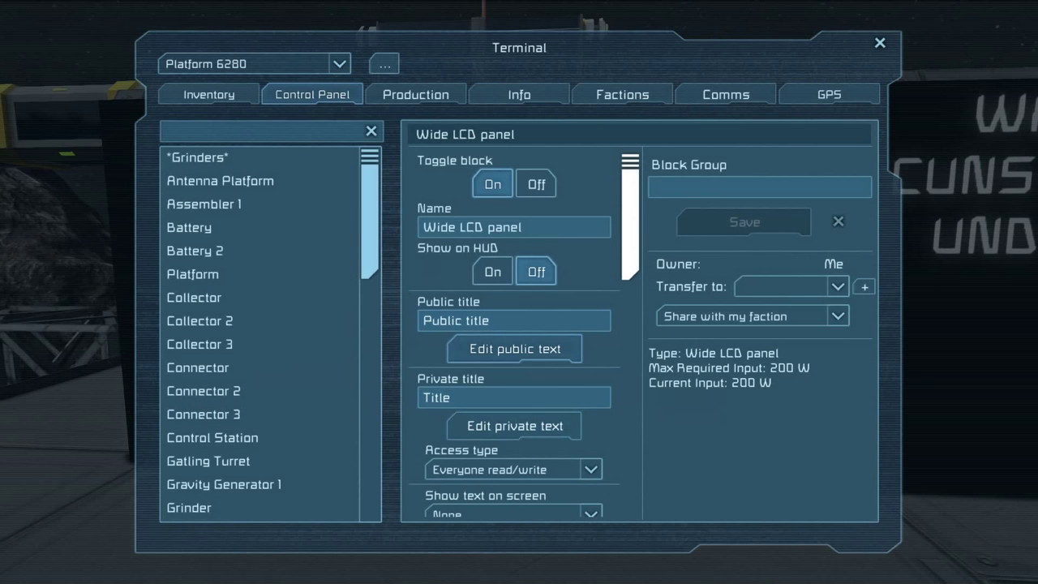
{"action": "left_click", "coordinate": [516, 426]}
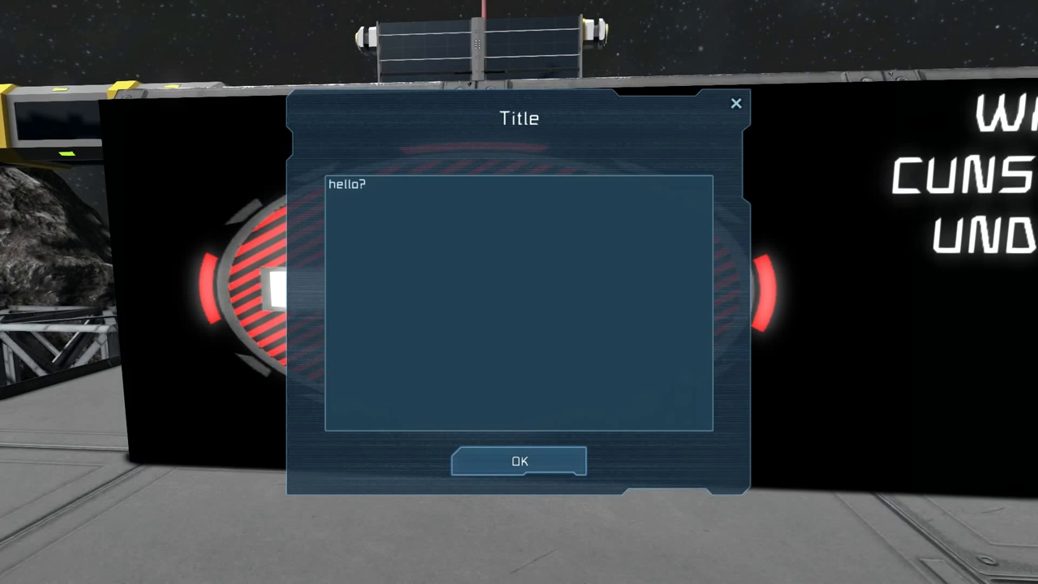
{"action": "left_click", "coordinate": [519, 461]}
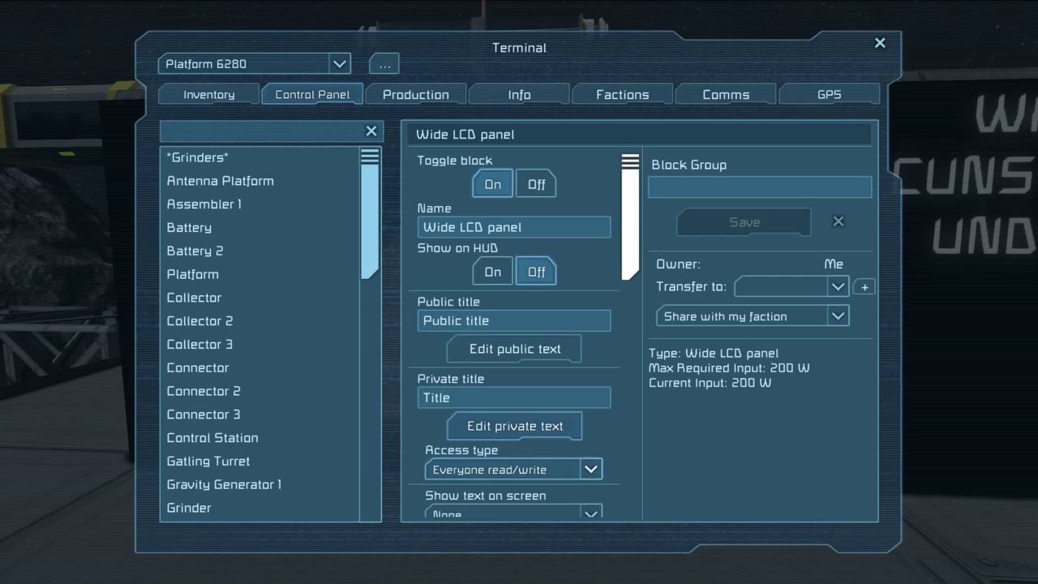
{"action": "scroll", "scroll_direction": "down", "scroll_amount": 3}
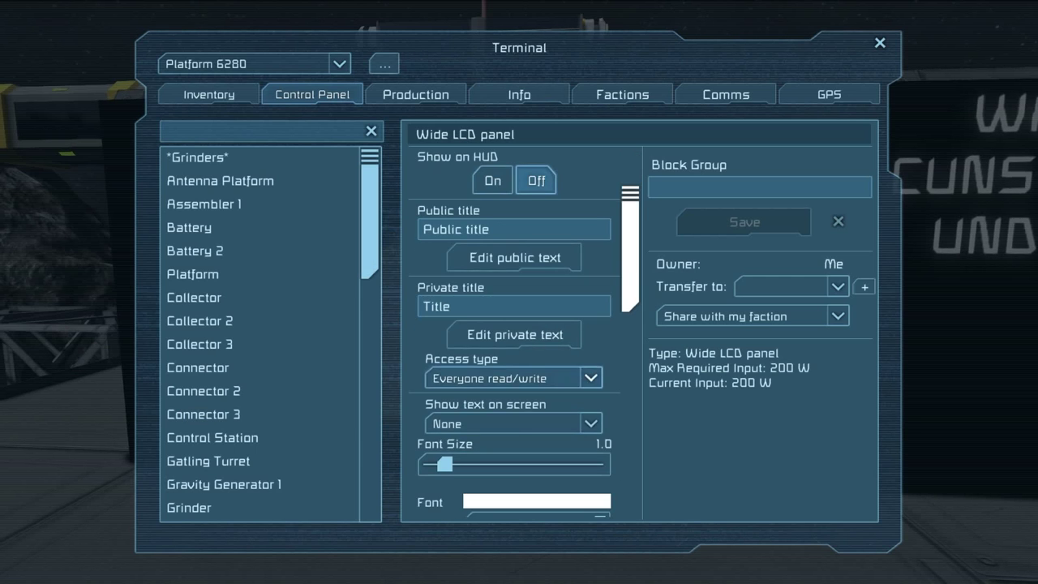
Step: Keep the LCD content at None and set the background colour to black (RGB 0)
{"action": "left_click", "coordinate": [514, 378]}
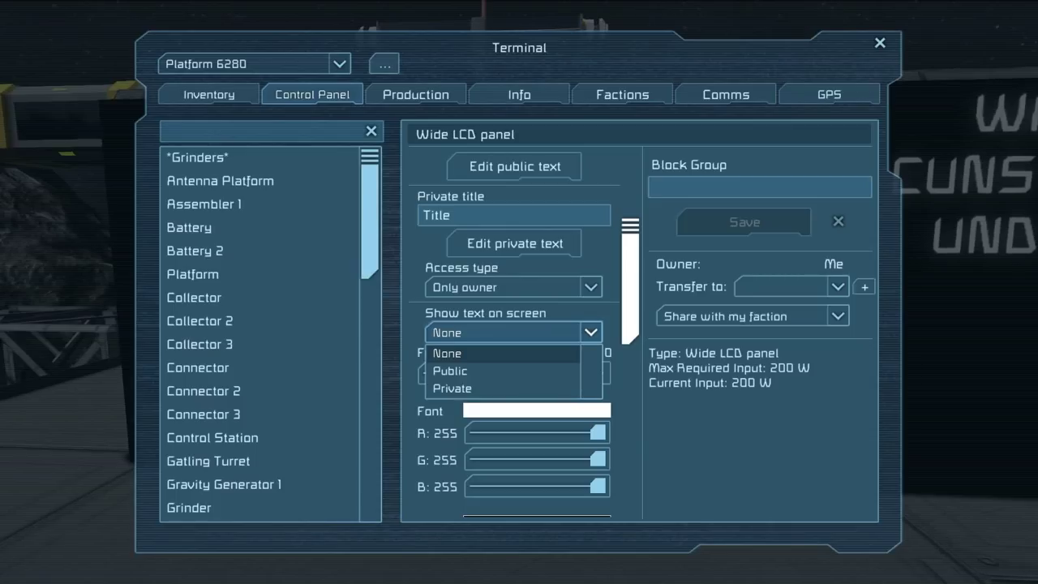
{"action": "left_click", "coordinate": [446, 353]}
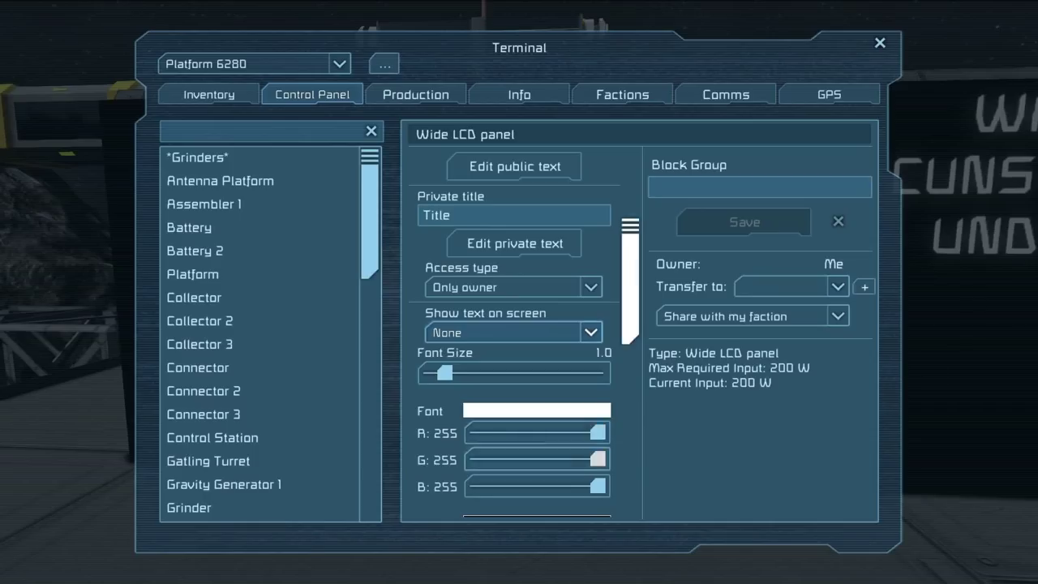
{"action": "scroll", "scroll_direction": "down", "scroll_amount": 3}
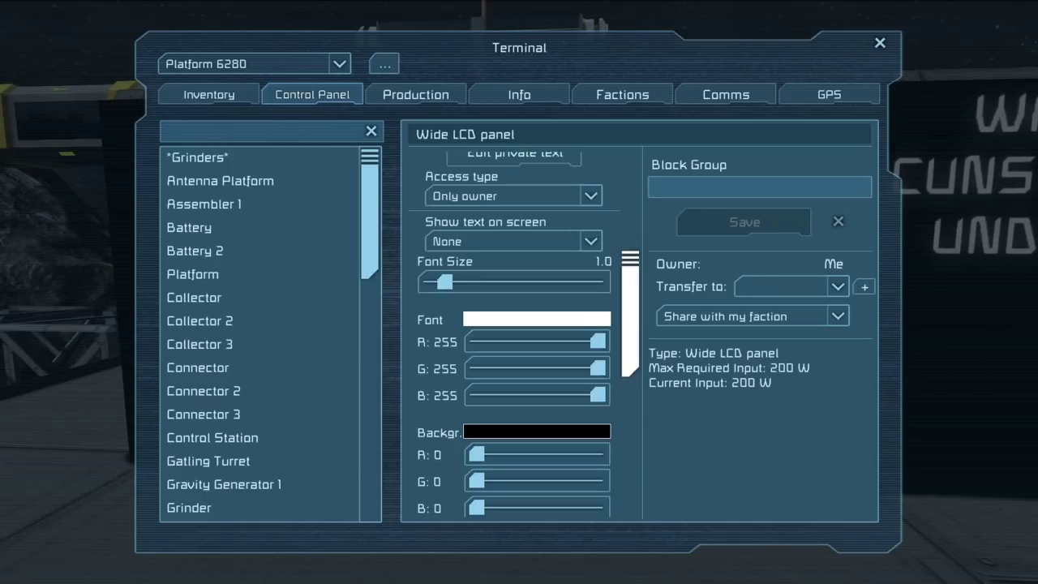
{"action": "scroll", "scroll_direction": "down", "scroll_amount": 3}
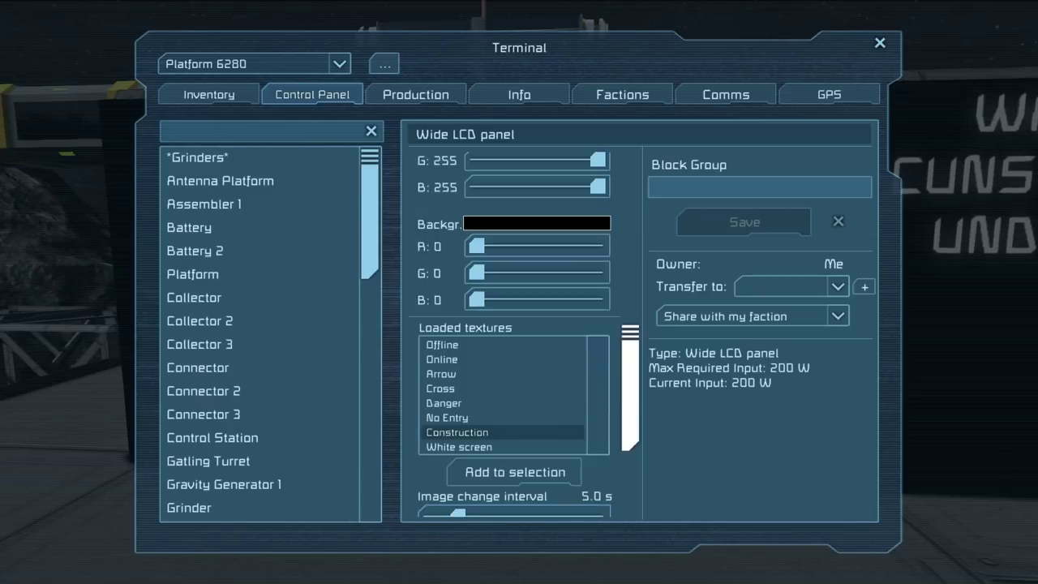
{"action": "scroll", "scroll_direction": "down", "scroll_amount": 3}
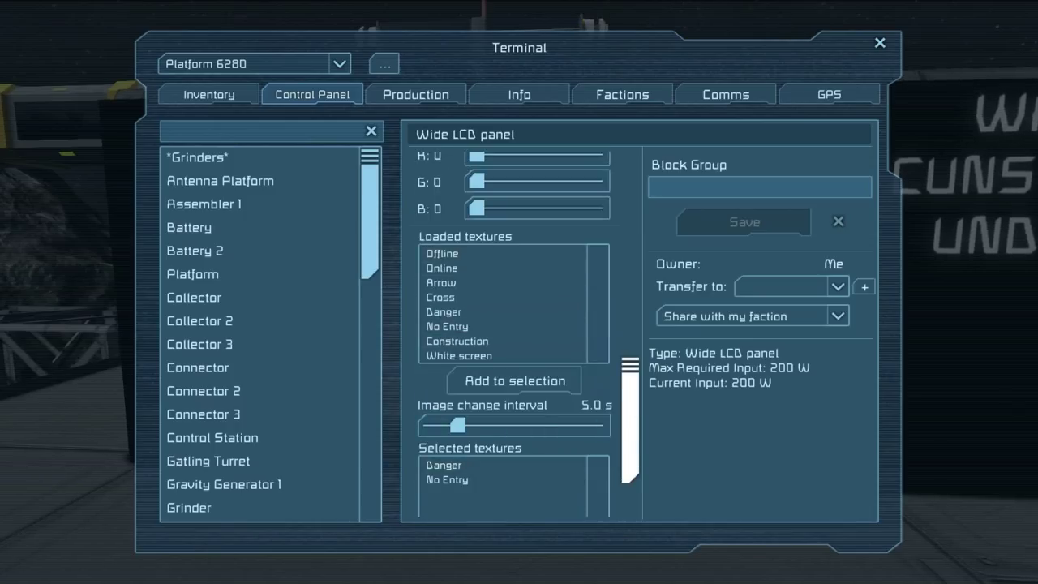
{"action": "left_click", "coordinate": [440, 283]}
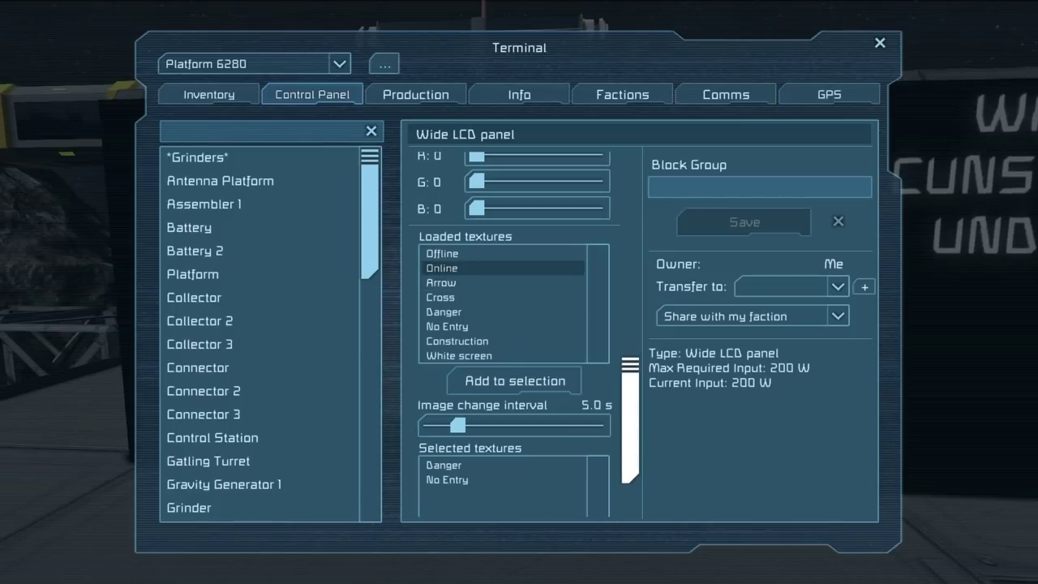
Step: Add the Danger and No Entry loaded textures to the panel's selected textures
{"action": "left_click", "coordinate": [447, 326]}
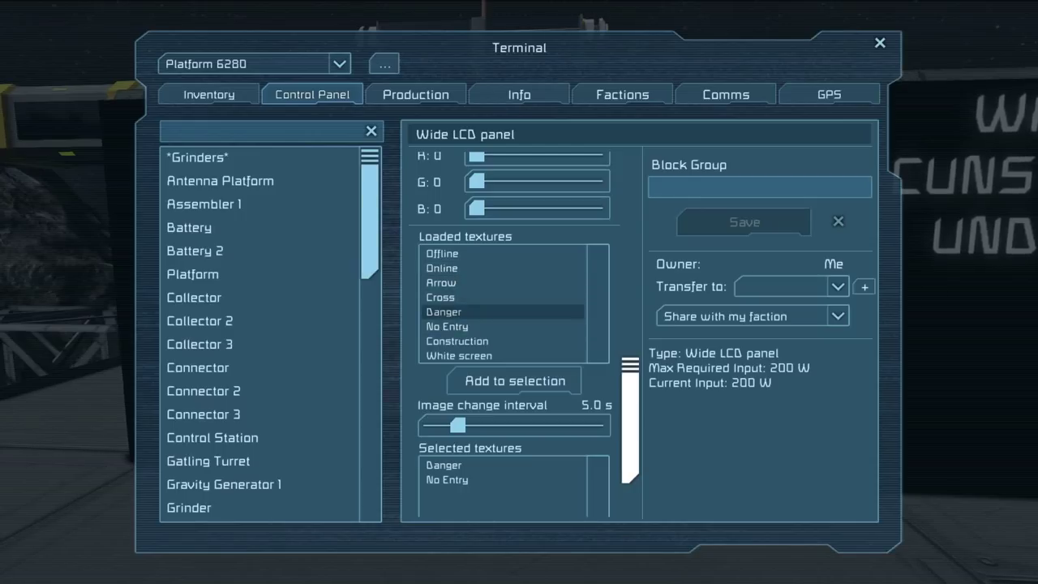
{"action": "left_click", "coordinate": [448, 327]}
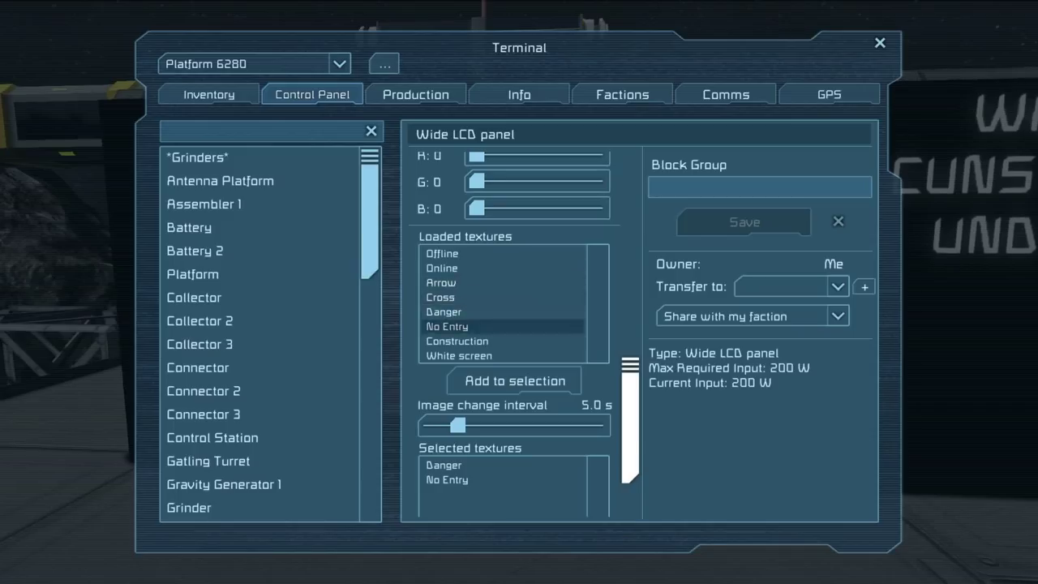
{"action": "left_click", "coordinate": [456, 341]}
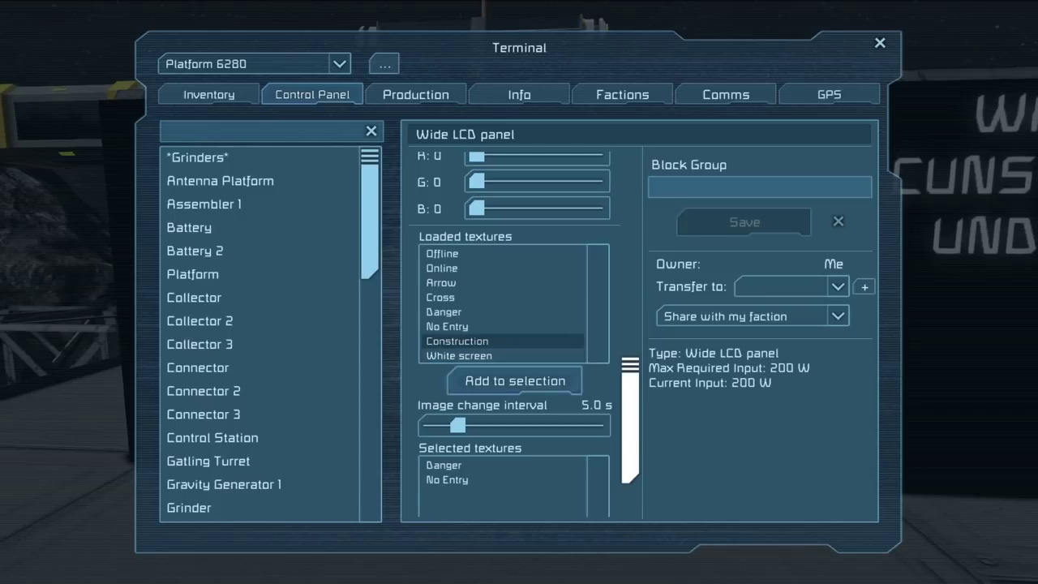
{"action": "left_click", "coordinate": [514, 381]}
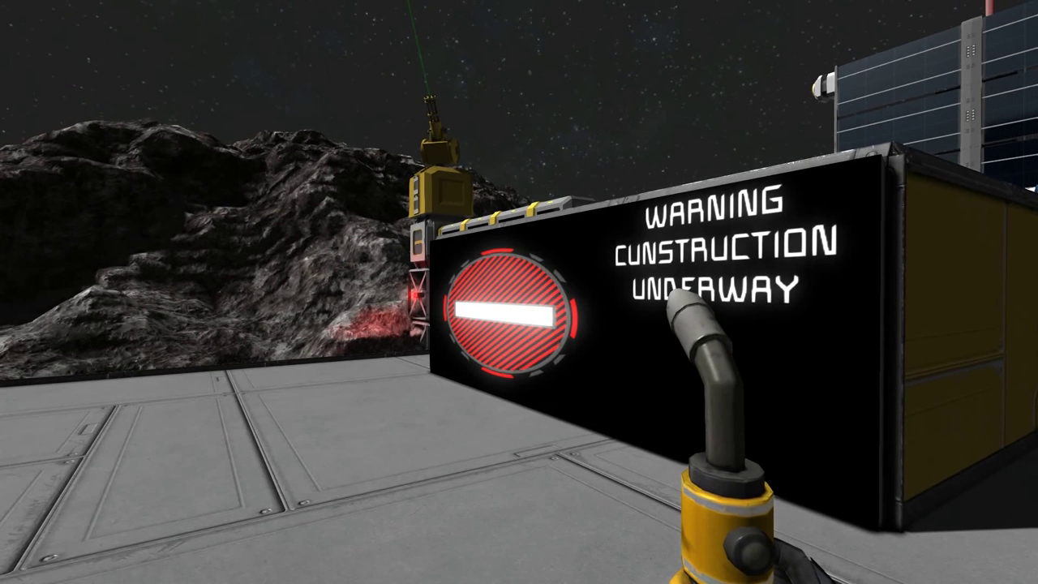
Step: Close the terminal and bring the HUD back on screen
{"action": "key", "text": "Tab"}
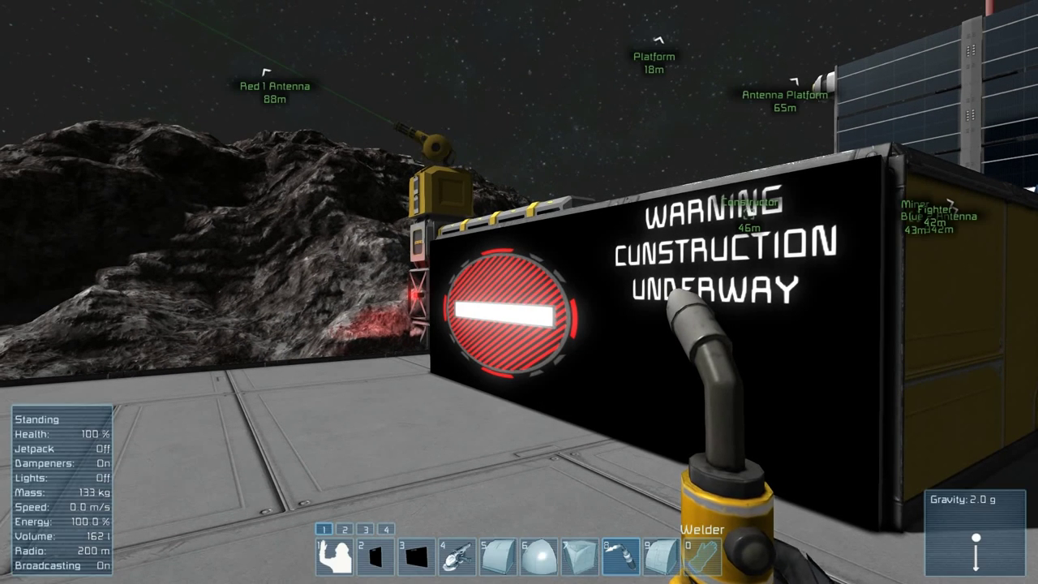
{"action": "key", "text": "g"}
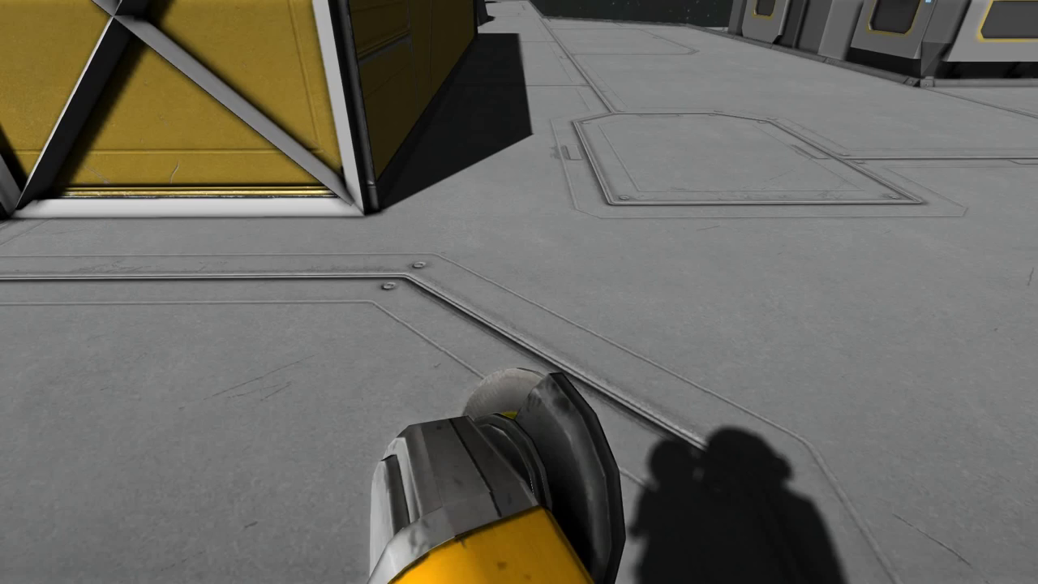
{"action": "mouse_move", "coordinate": [519, 292]}
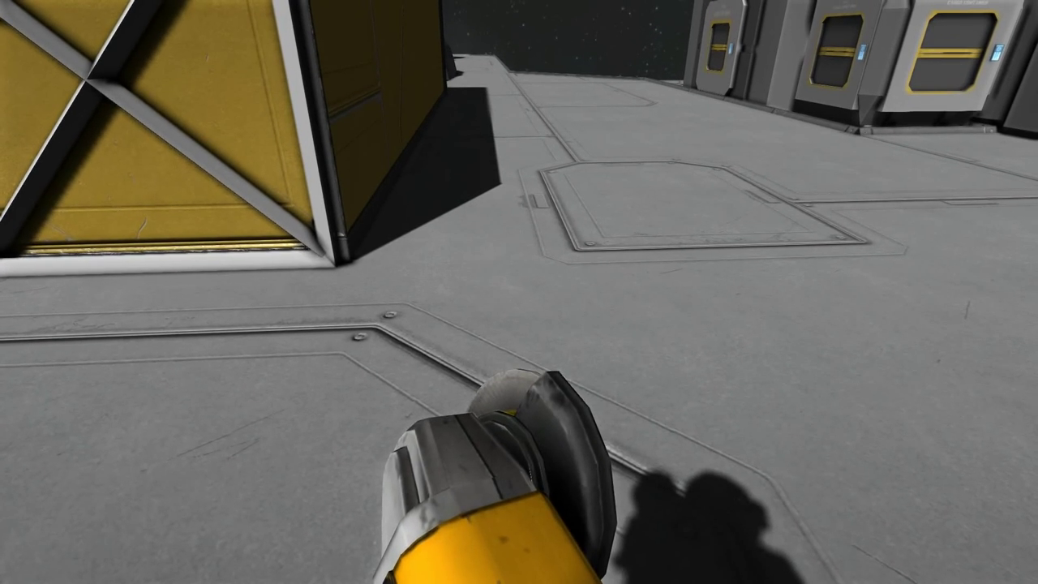
Step: Assign the Window 1x1 Flat Inv. block to toolbar slot 4 in Toolbar Config
{"action": "key", "text": "g"}
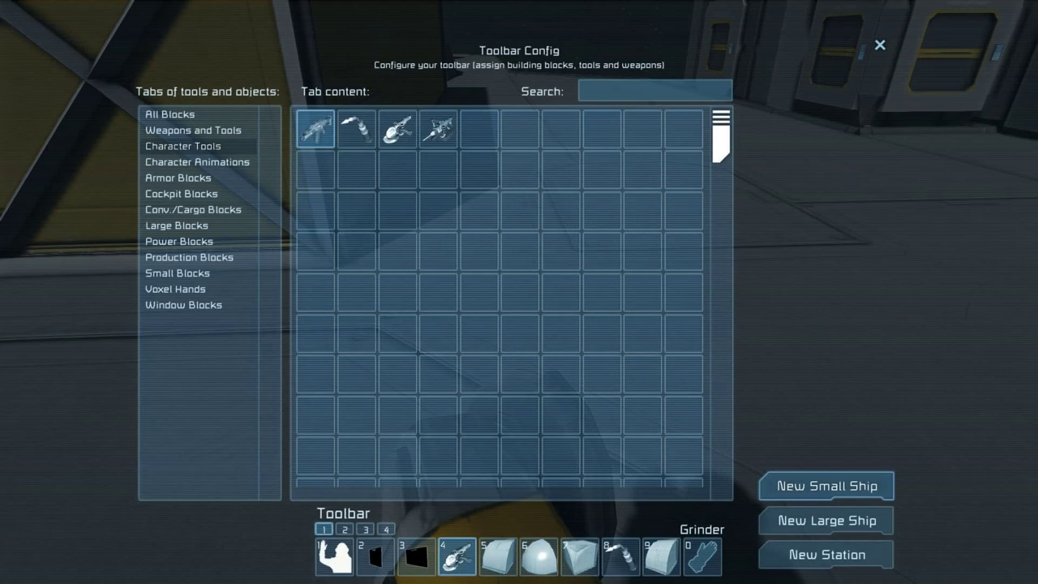
{"action": "left_click", "coordinate": [184, 305]}
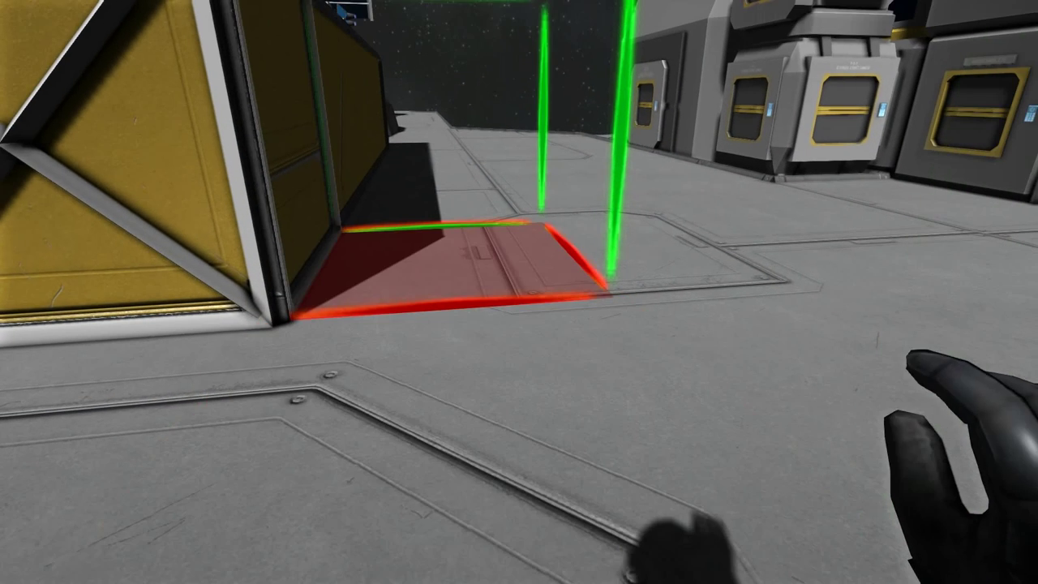
{"action": "mouse_move", "coordinate": [519, 292]}
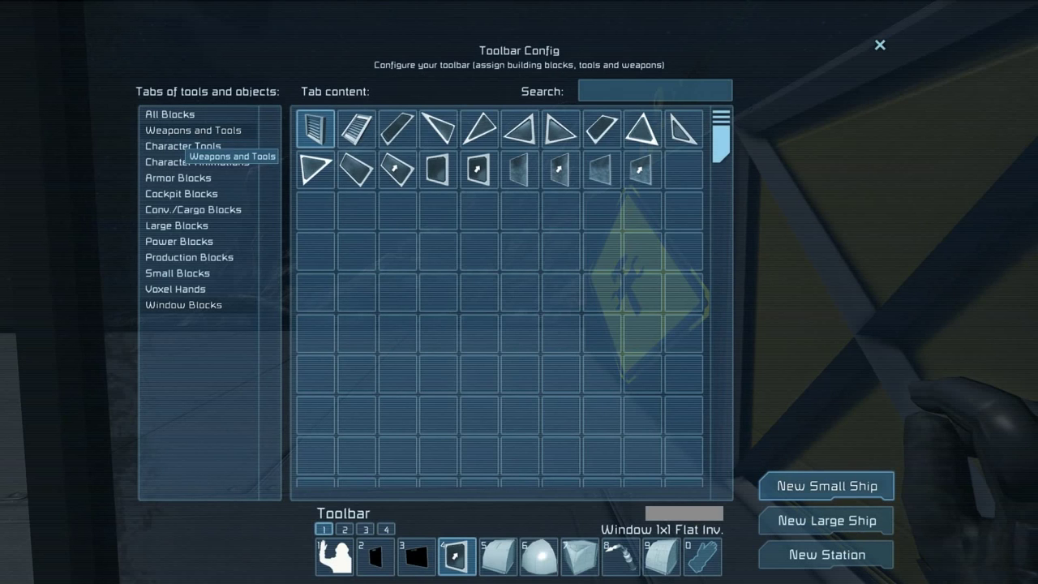
{"action": "left_click", "coordinate": [193, 129]}
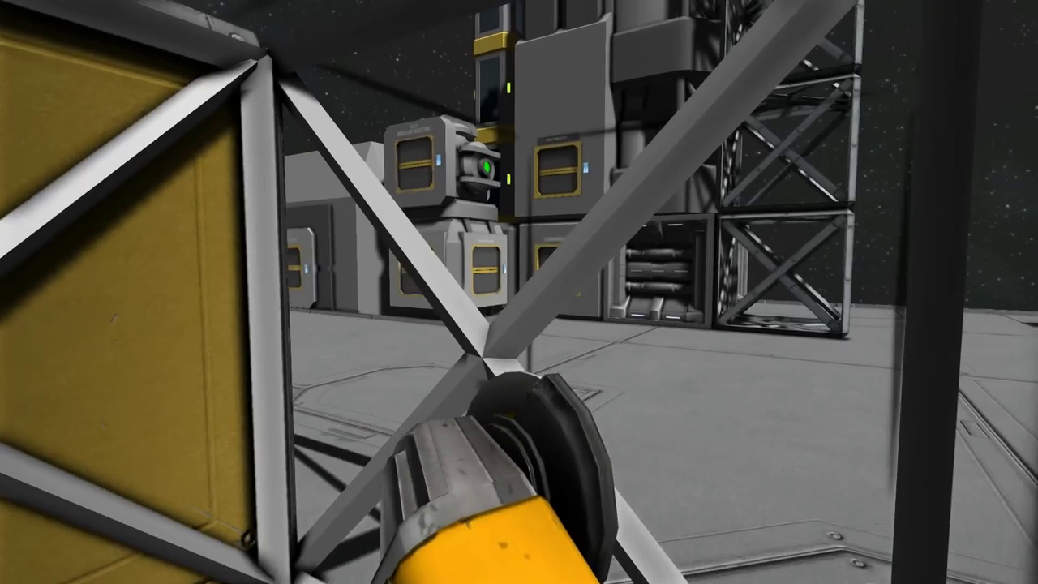
{"action": "mouse_move", "coordinate": [519, 292]}
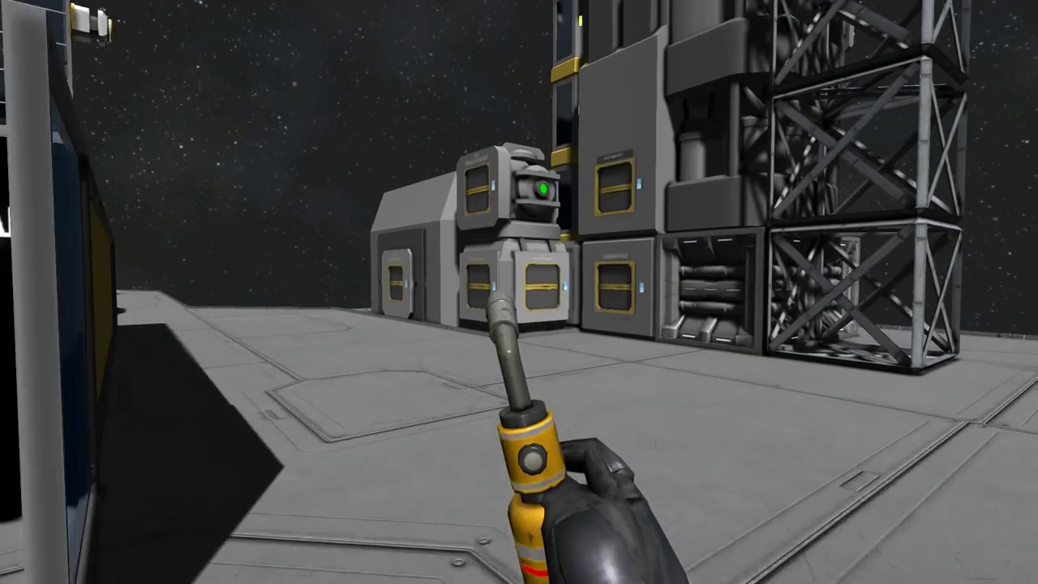
{"action": "mouse_move", "coordinate": [519, 292]}
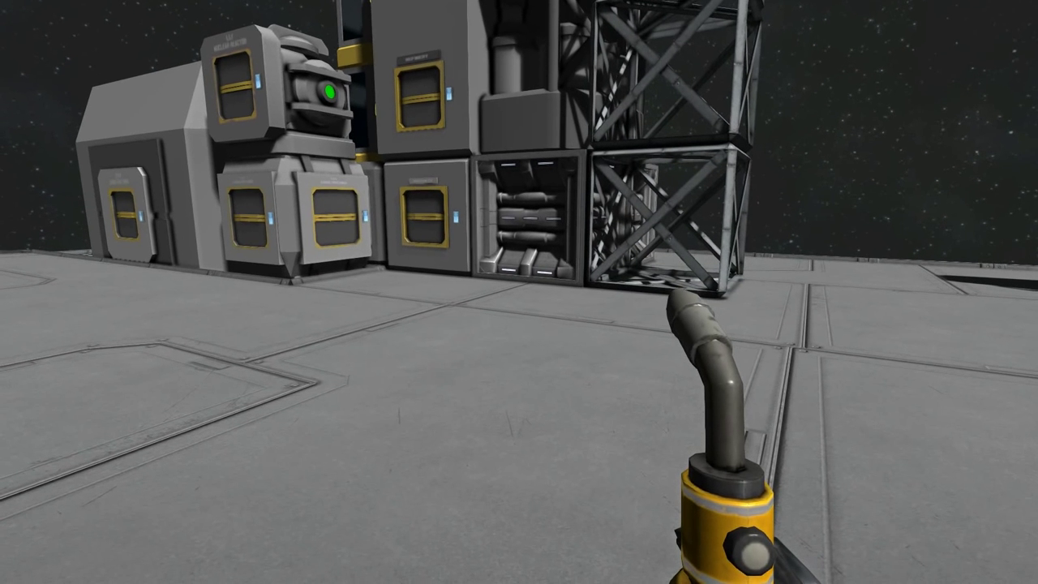